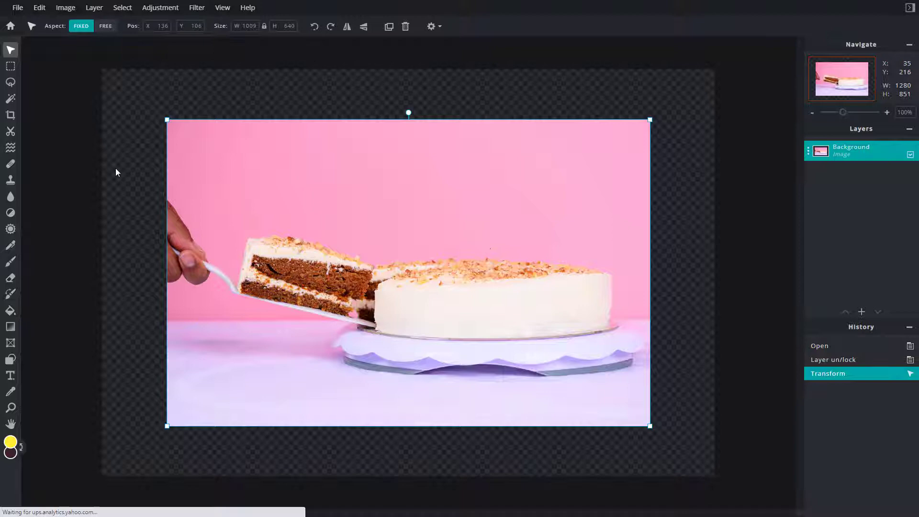
Bring up the Bevel filter dialog from the Filter menu for the cake photo.
{"action": "left_click", "coordinate": [197, 7]}
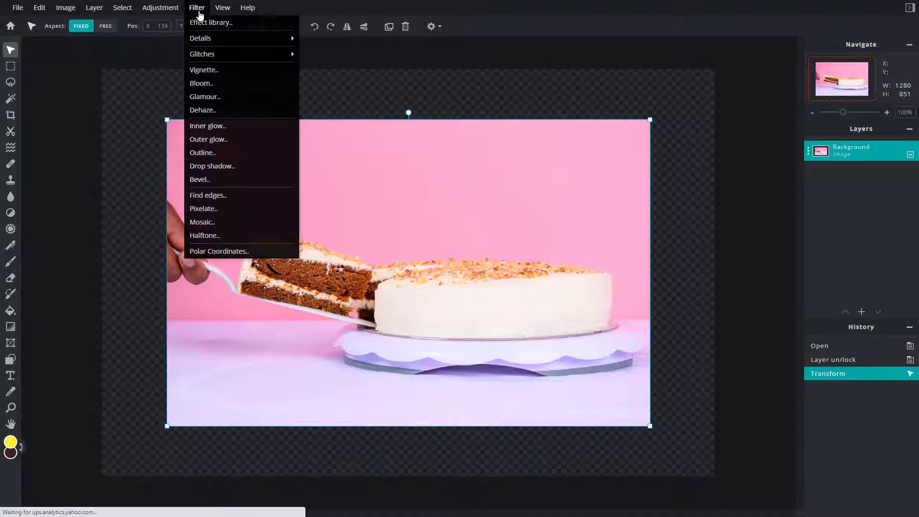
{"action": "mouse_move", "coordinate": [228, 179]}
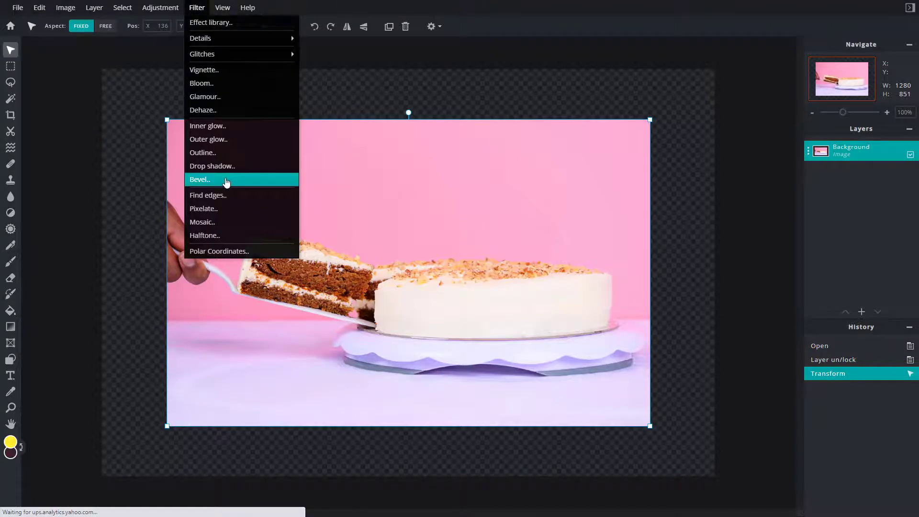
{"action": "left_click", "coordinate": [200, 179]}
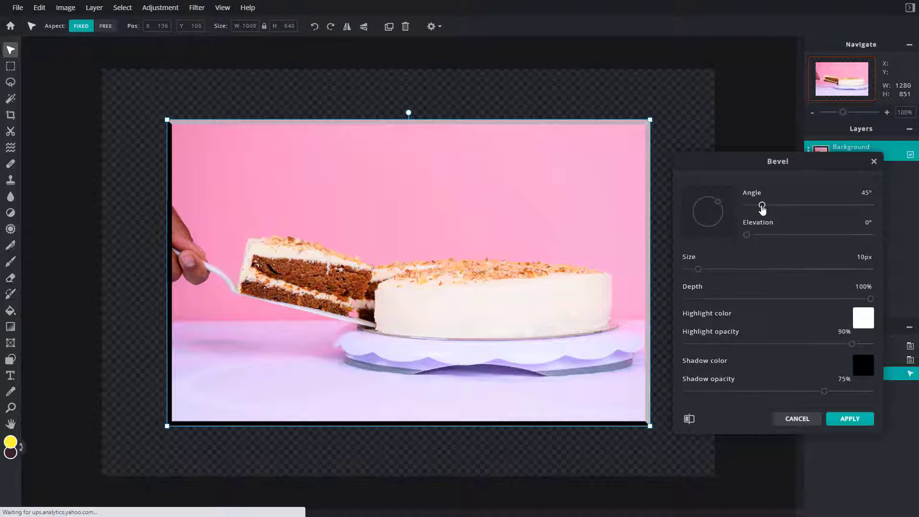
Set angle 46°, elevation 23°, size 47 px, slightly lower depth, and begin picking the highlight colour.
{"action": "left_click_drag", "start_coordinate": [760, 205], "coordinate": [781, 205]}
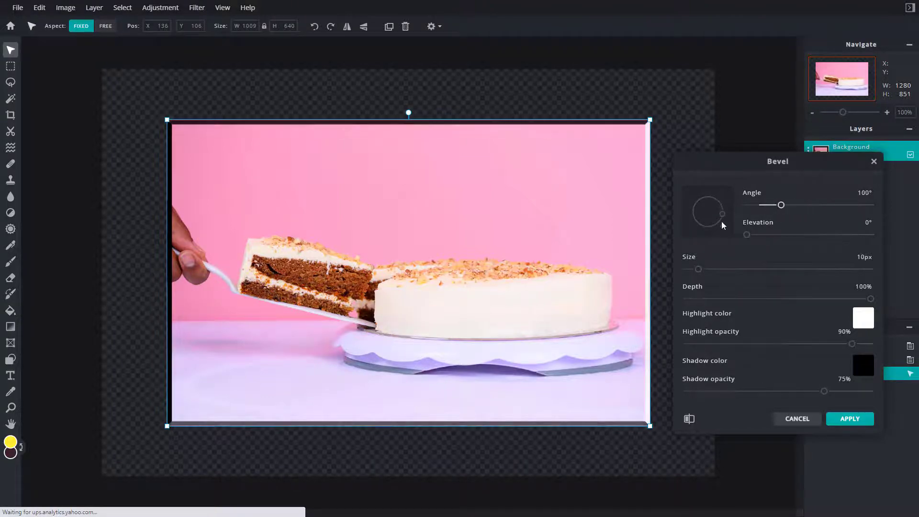
{"action": "left_click_drag", "start_coordinate": [781, 205], "coordinate": [761, 204]}
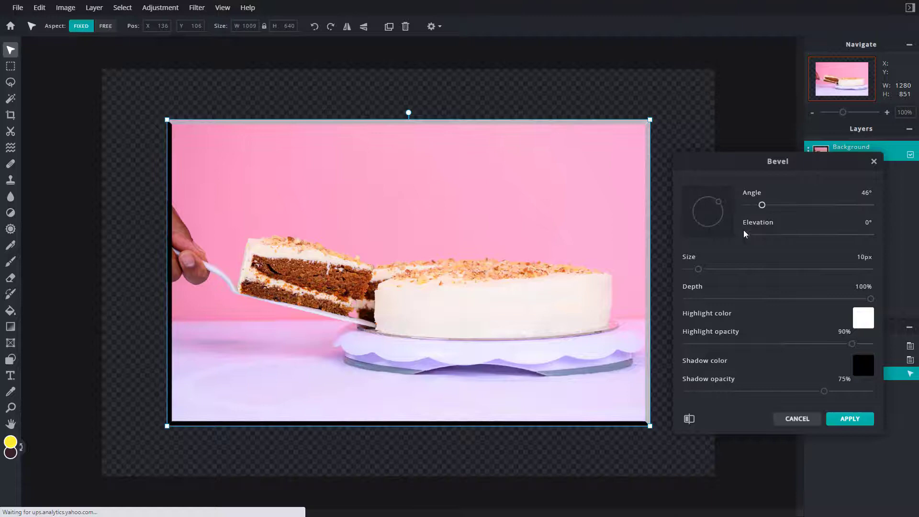
{"action": "left_click_drag", "start_coordinate": [761, 235], "coordinate": [778, 234]}
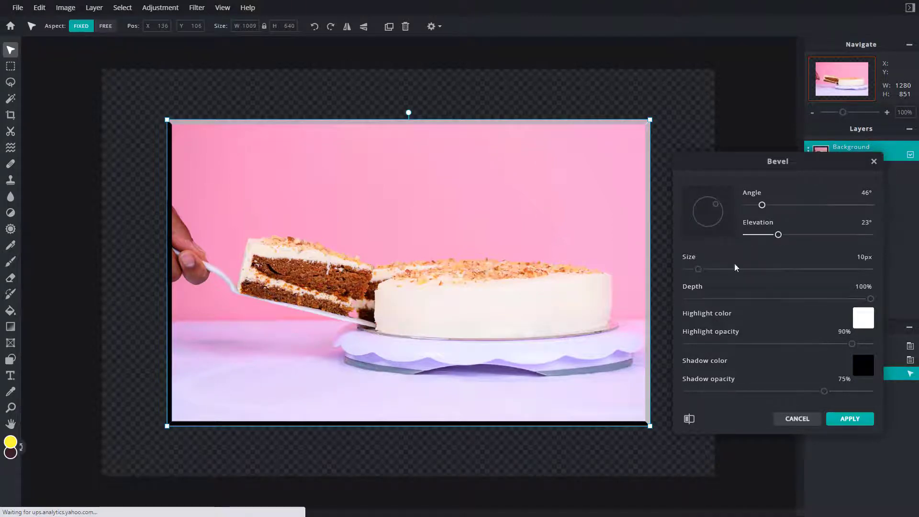
{"action": "left_click_drag", "start_coordinate": [699, 268], "coordinate": [744, 268]}
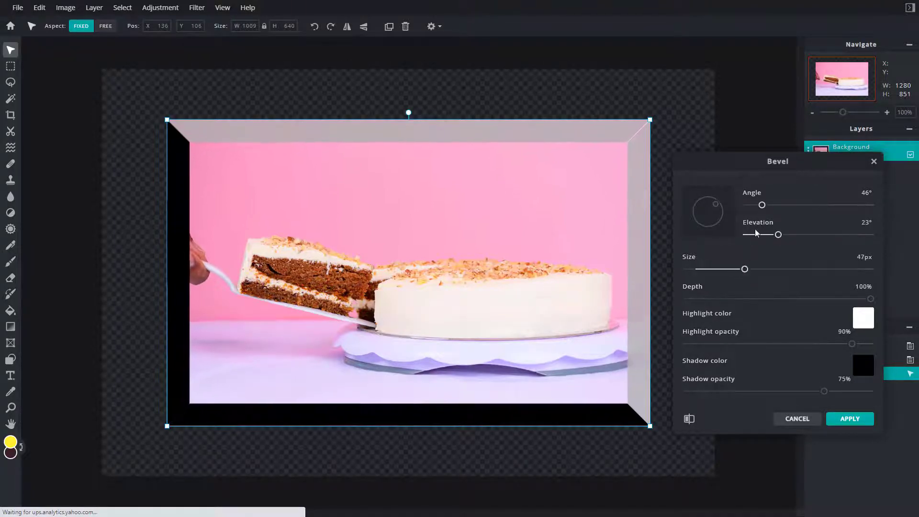
{"action": "left_click_drag", "start_coordinate": [871, 298], "coordinate": [849, 298]}
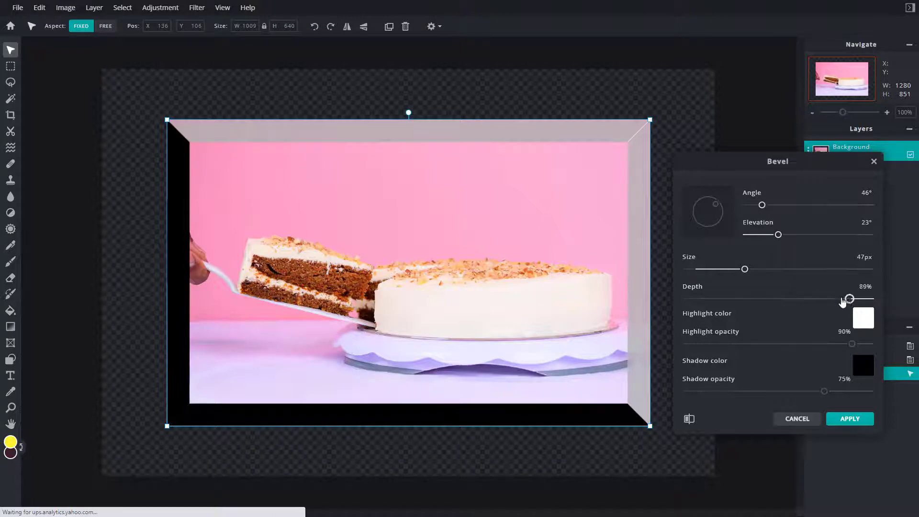
{"action": "left_click", "coordinate": [862, 316]}
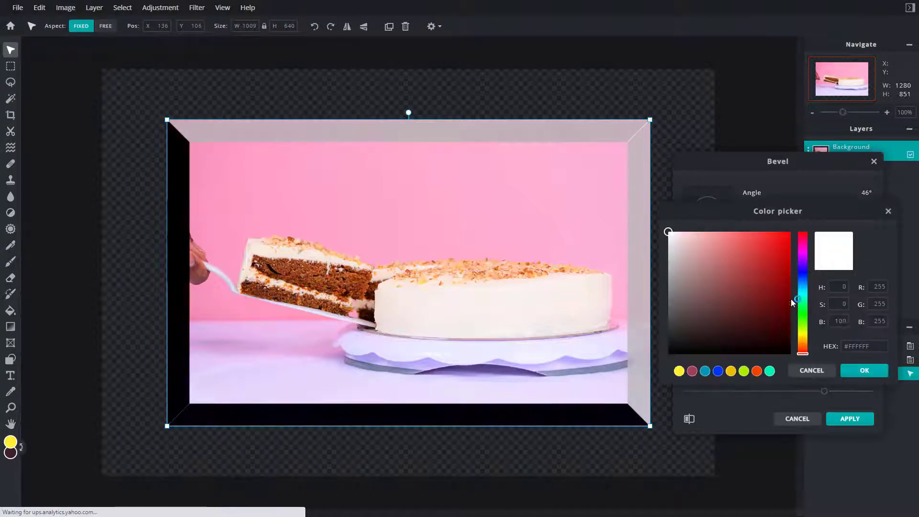
Apply the bevel with a red highlight at 54% opacity and shadows at 82% opacity.
{"action": "left_click", "coordinate": [863, 369]}
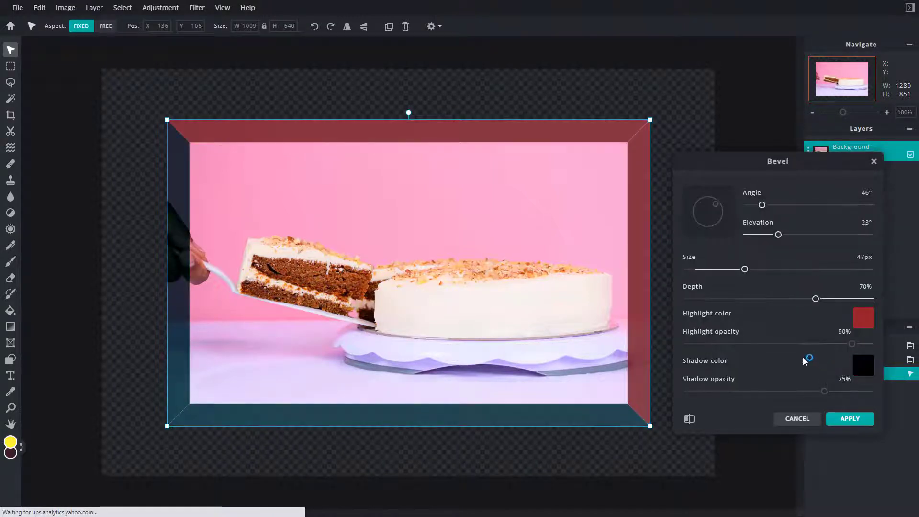
{"action": "left_click_drag", "start_coordinate": [853, 343], "coordinate": [832, 343]}
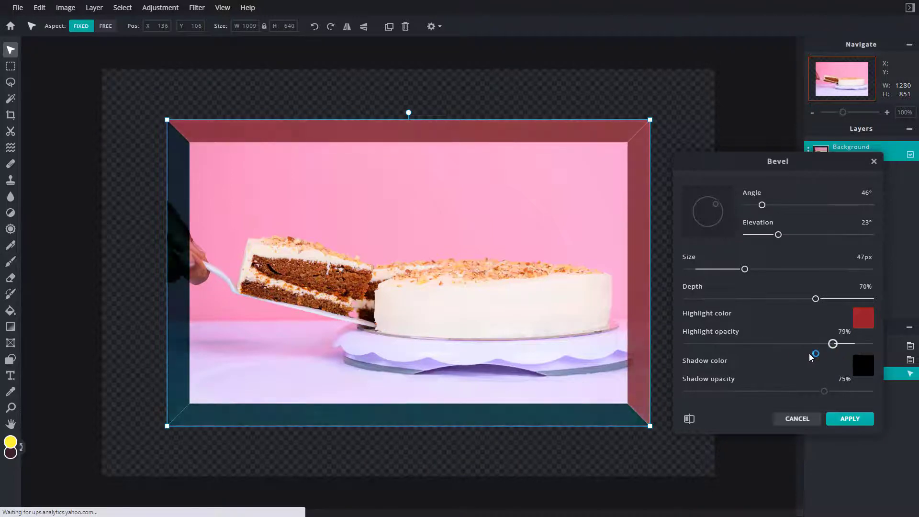
{"action": "left_click_drag", "start_coordinate": [823, 391], "coordinate": [762, 390]}
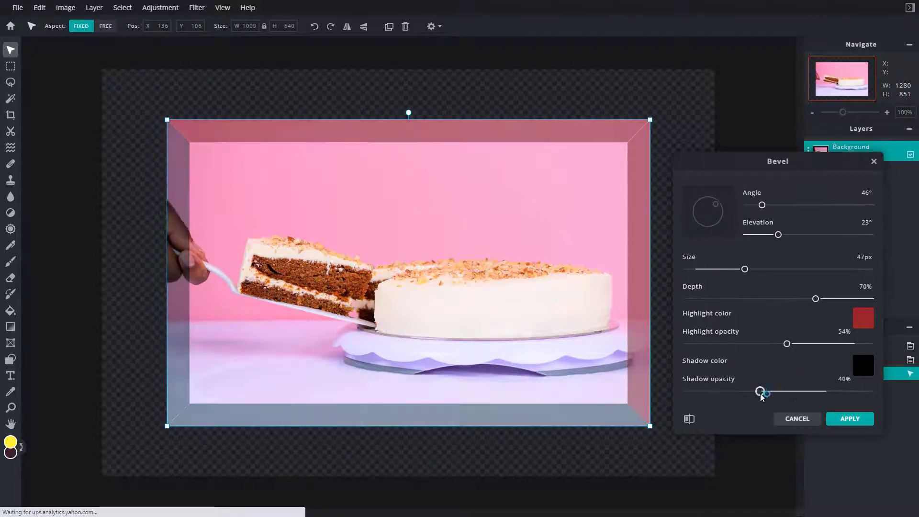
{"action": "left_click_drag", "start_coordinate": [762, 392], "coordinate": [858, 392]}
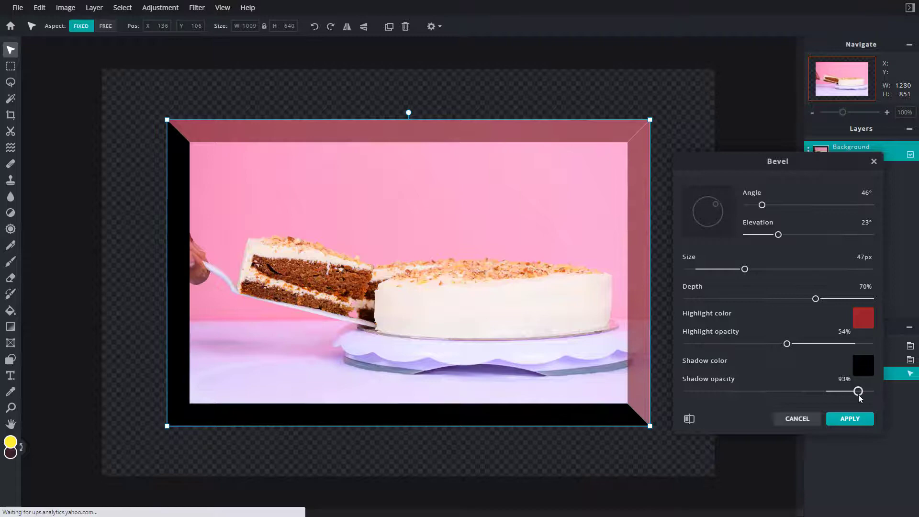
{"action": "left_click_drag", "start_coordinate": [857, 390], "coordinate": [837, 390]}
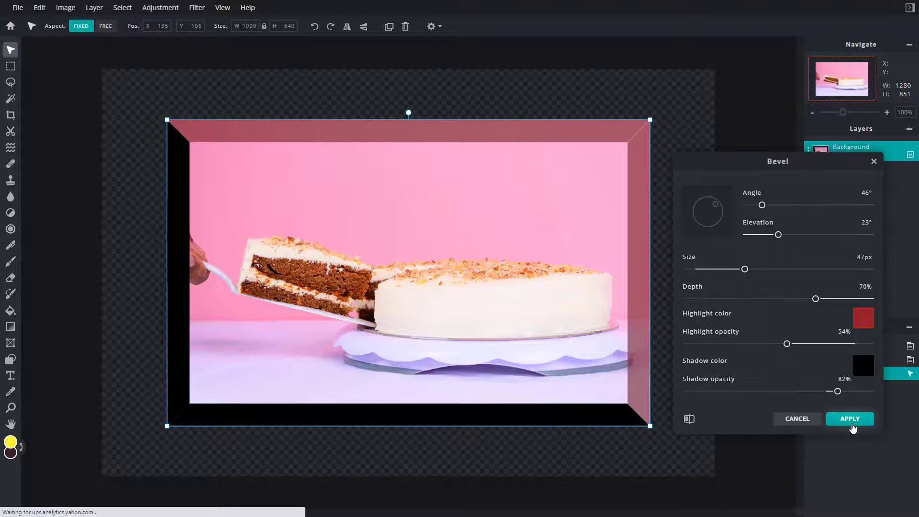
{"action": "left_click", "coordinate": [849, 418]}
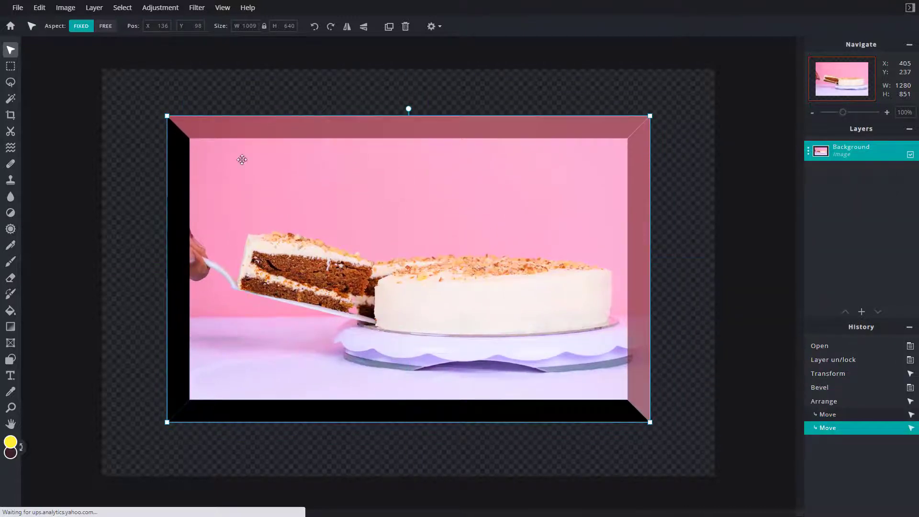
Reopen the Bevel filter dialog to add a second bevel to the framed photo.
{"action": "left_click", "coordinate": [160, 7]}
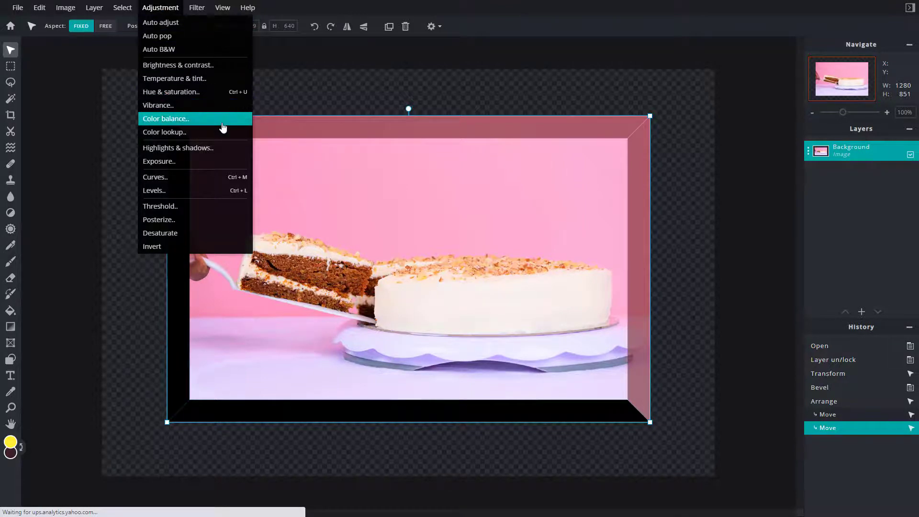
{"action": "left_click", "coordinate": [197, 7]}
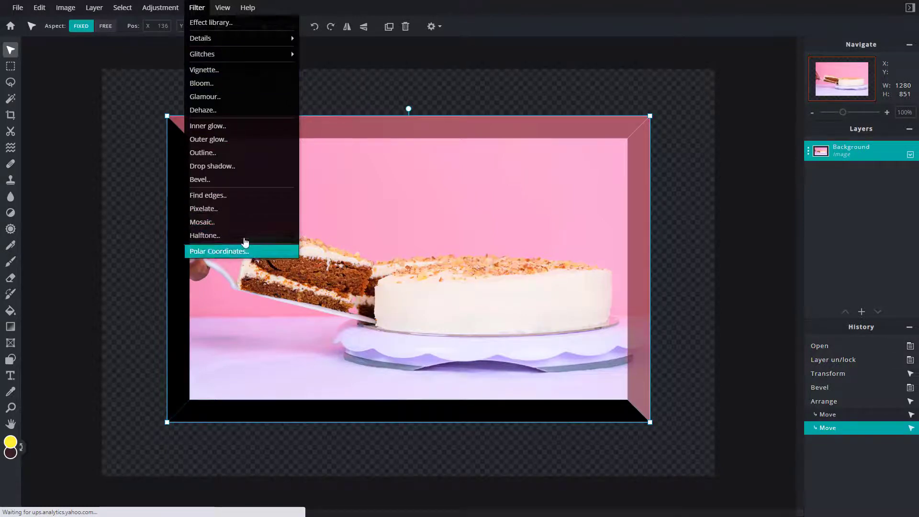
{"action": "mouse_move", "coordinate": [217, 179]}
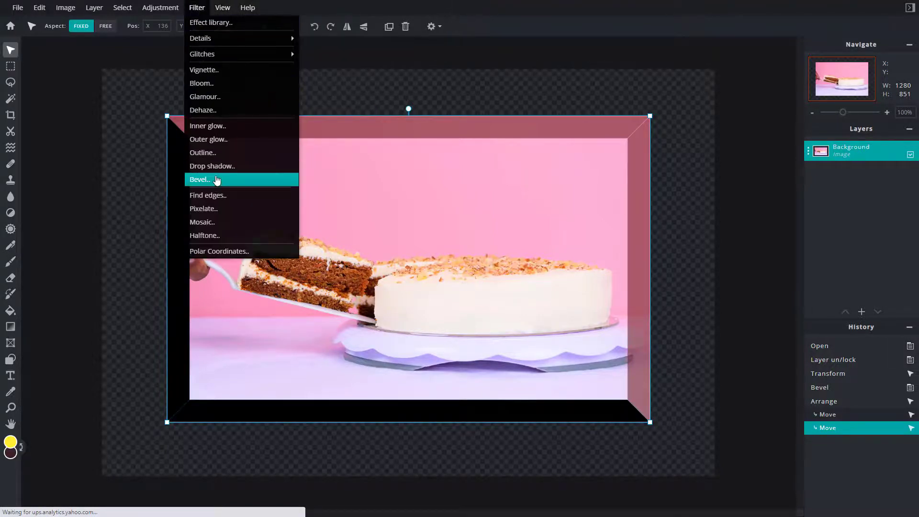
{"action": "left_click", "coordinate": [200, 179]}
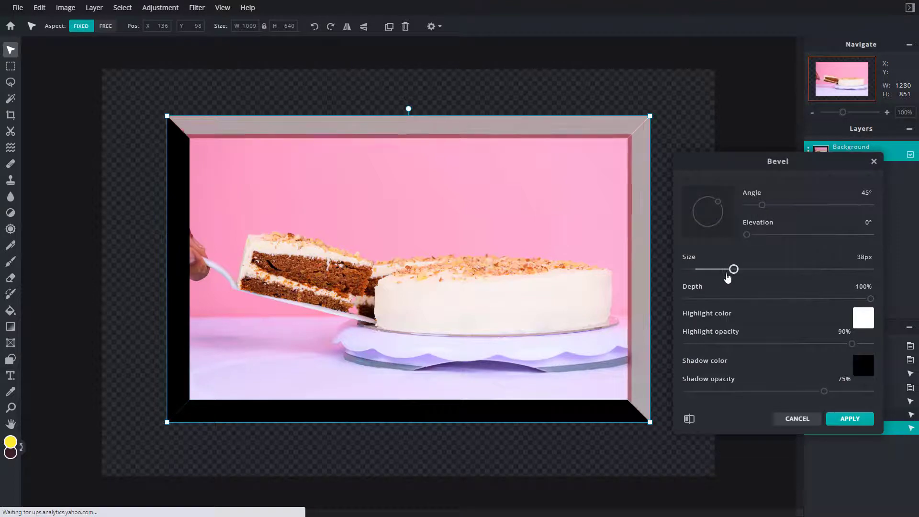
Give the second bevel a bright red highlight and 97% shadow opacity.
{"action": "left_click", "coordinate": [862, 317]}
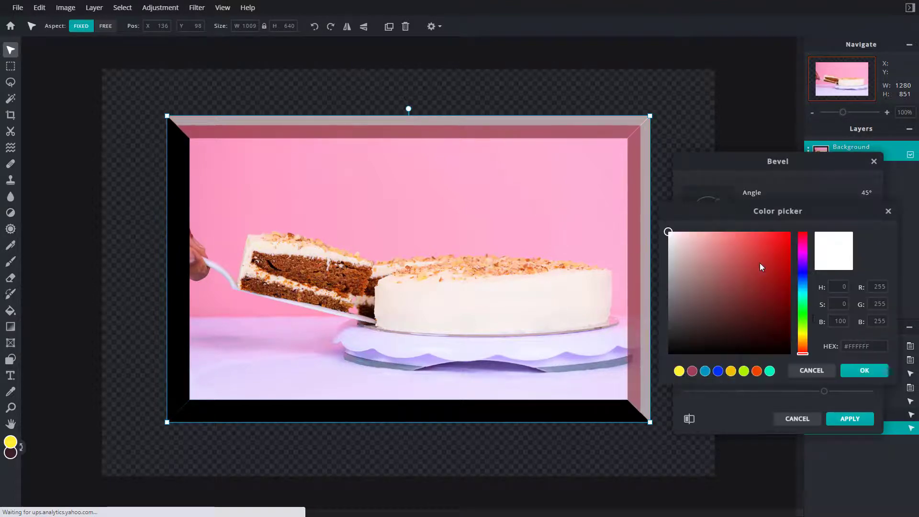
{"action": "left_click", "coordinate": [863, 370]}
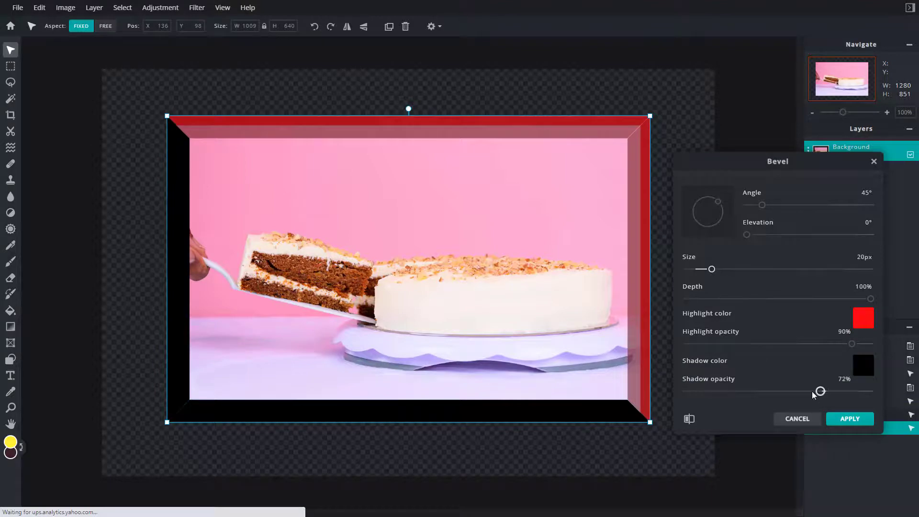
{"action": "left_click_drag", "start_coordinate": [819, 391], "coordinate": [862, 391]}
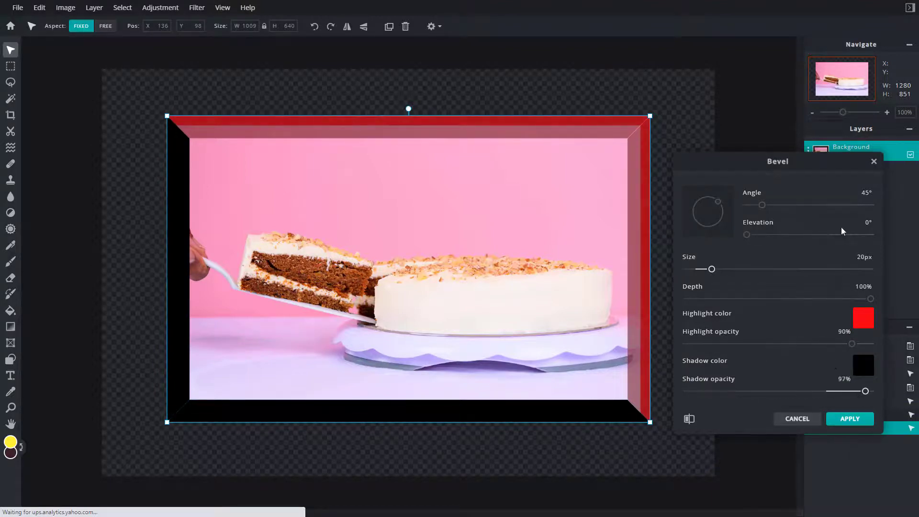
Set elevation 16°, size 15 px and depth 75%, then apply the second bevel.
{"action": "left_click_drag", "start_coordinate": [747, 234], "coordinate": [766, 235]}
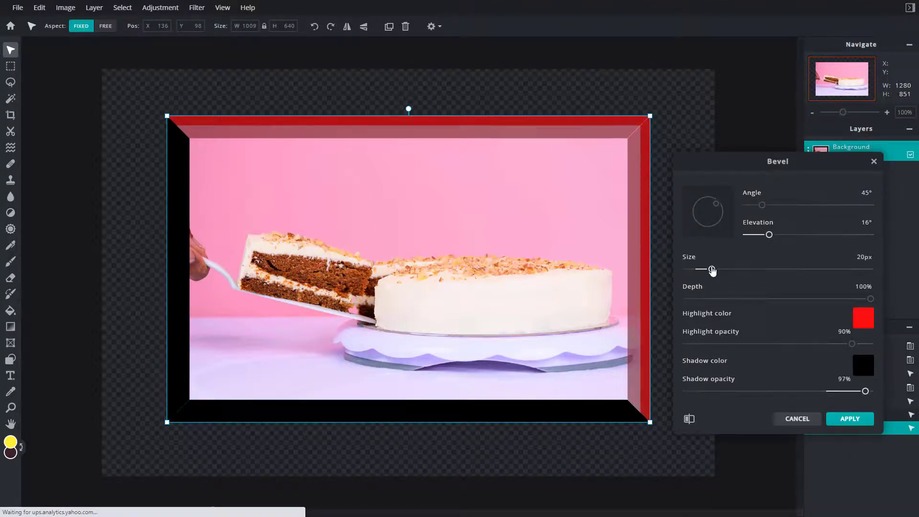
{"action": "left_click_drag", "start_coordinate": [711, 270], "coordinate": [703, 269]}
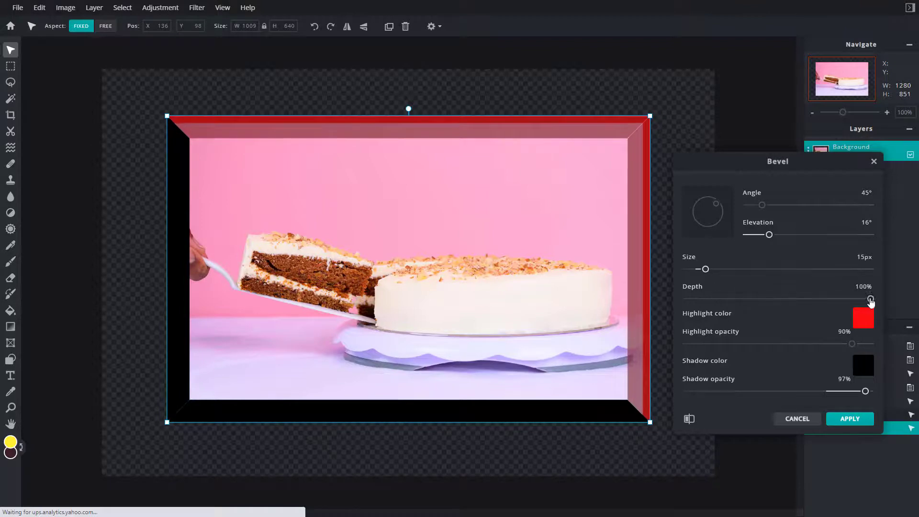
{"action": "left_click_drag", "start_coordinate": [870, 298], "coordinate": [823, 298]}
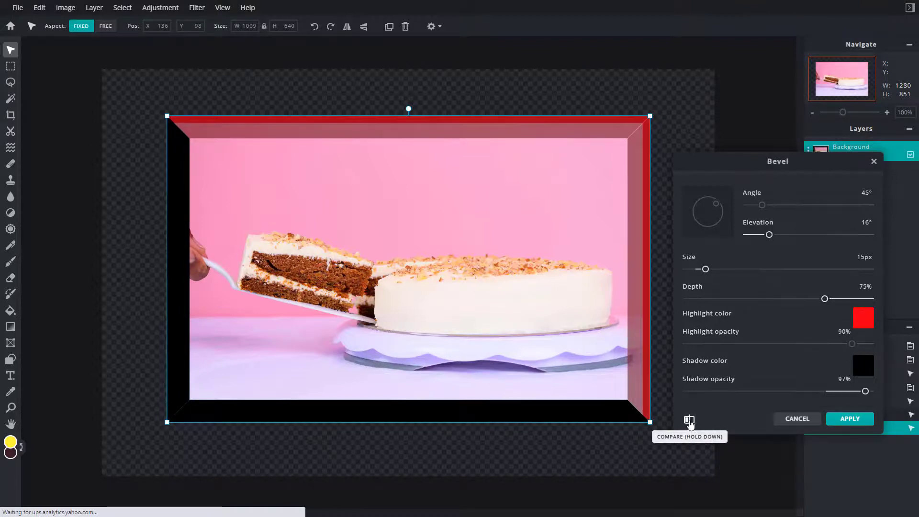
{"action": "left_click", "coordinate": [849, 418]}
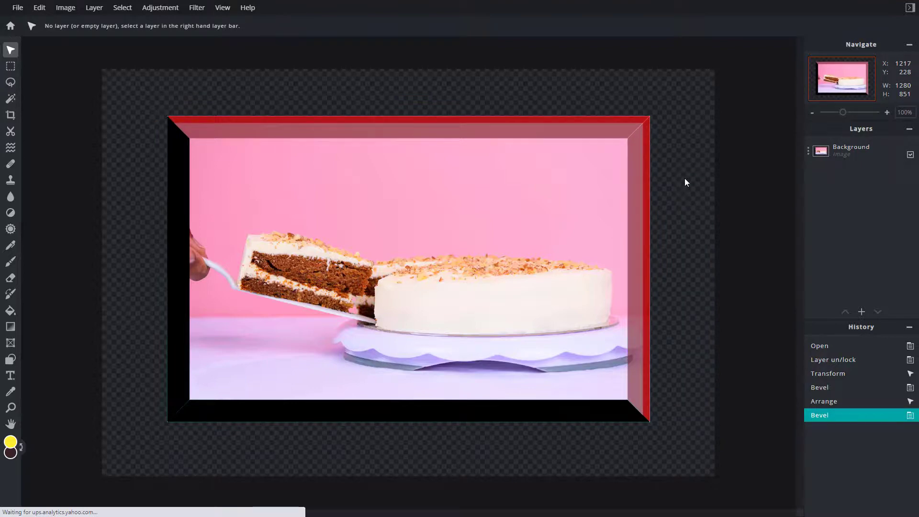
{"action": "mouse_move", "coordinate": [753, 228]}
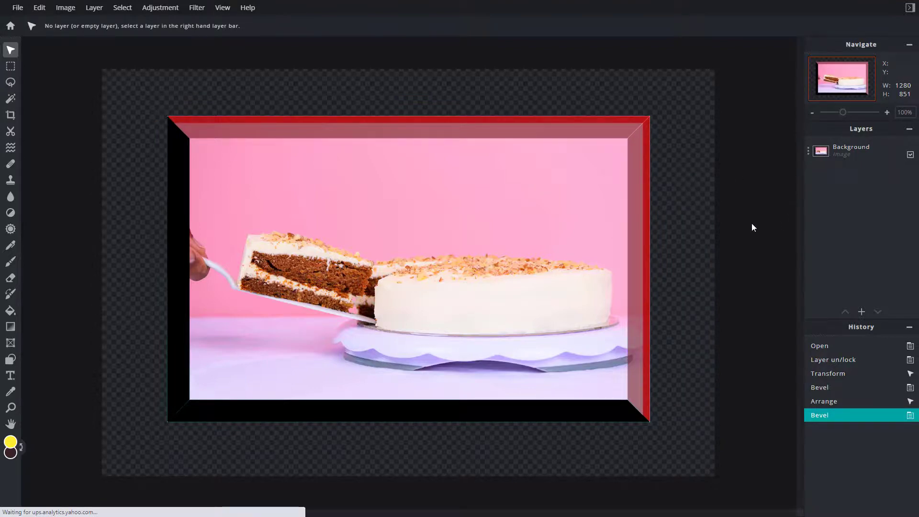